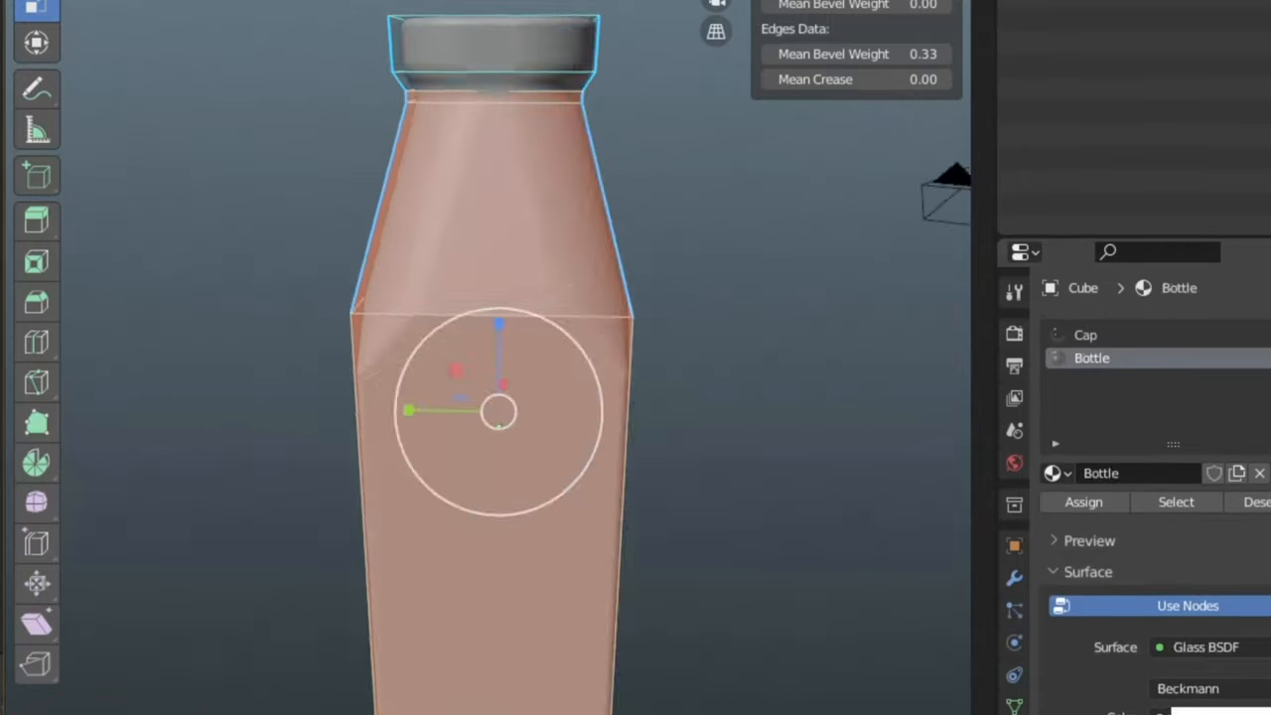
- Assign a Glass BSDF material to the bottle body, separate from the cap
click(1084, 334)
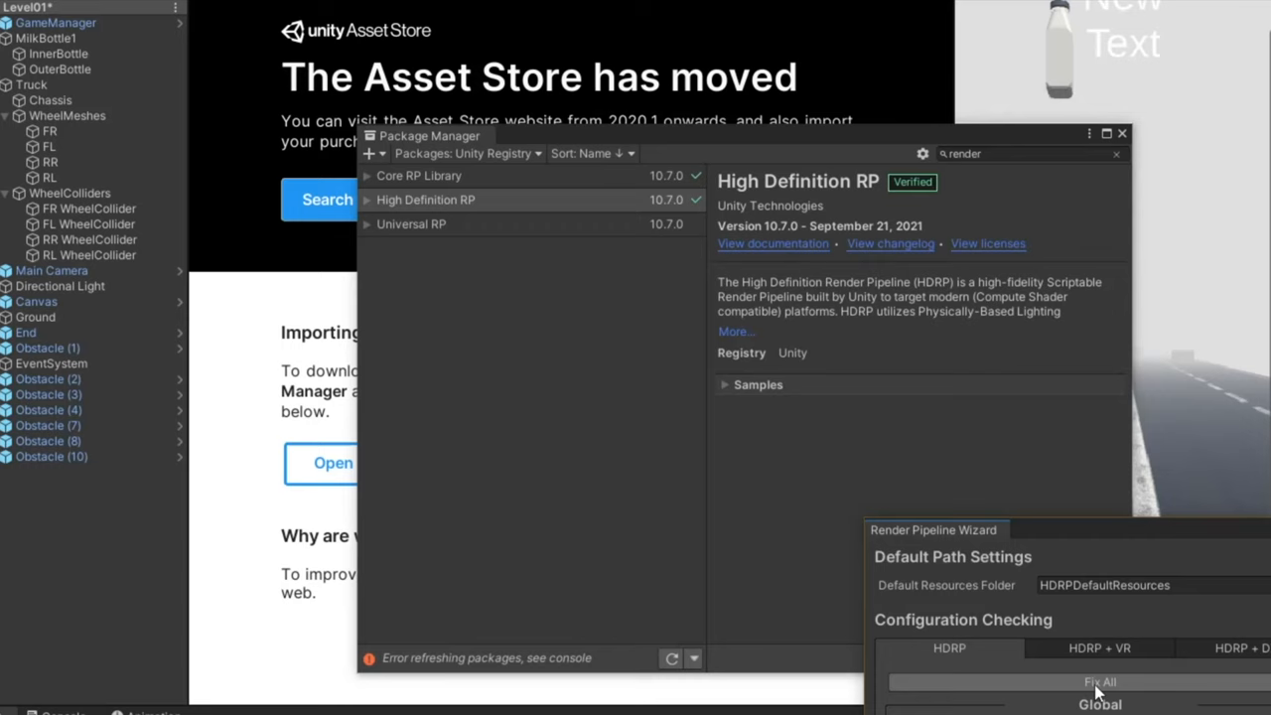
- Select the Universal RP package in Package Manager to install it
click(411, 222)
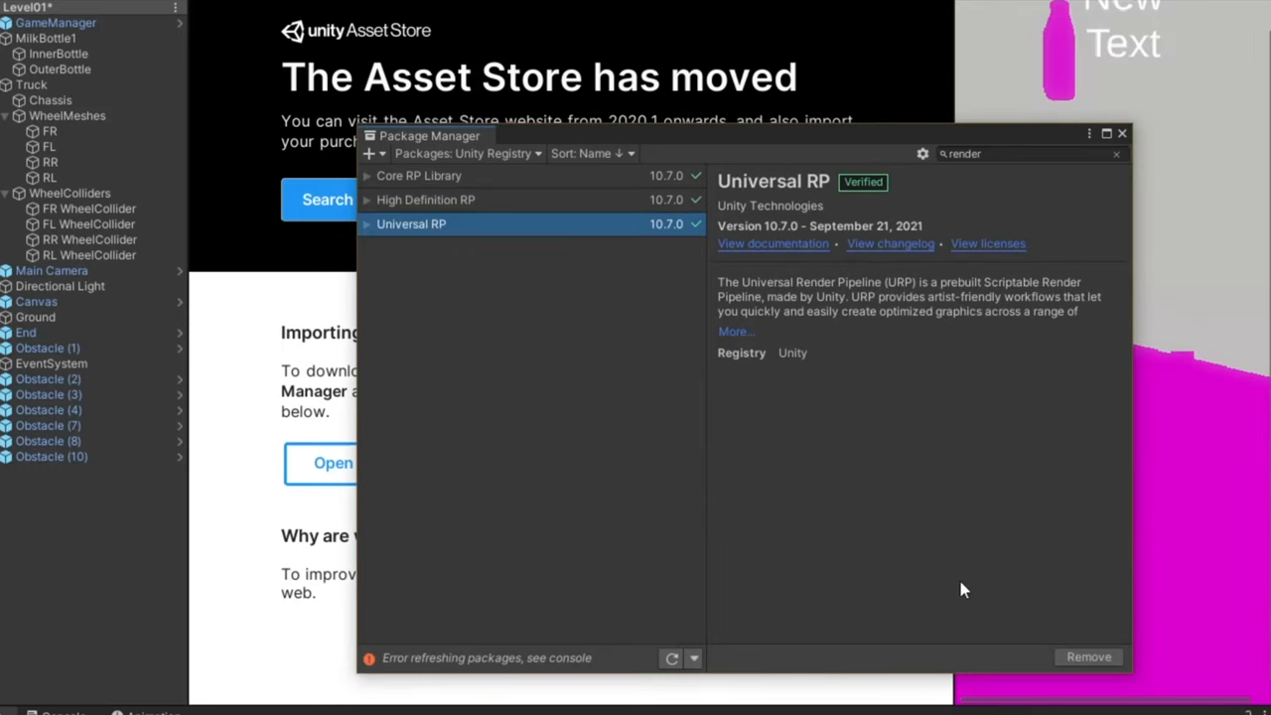
mouse_move(1028, 236)
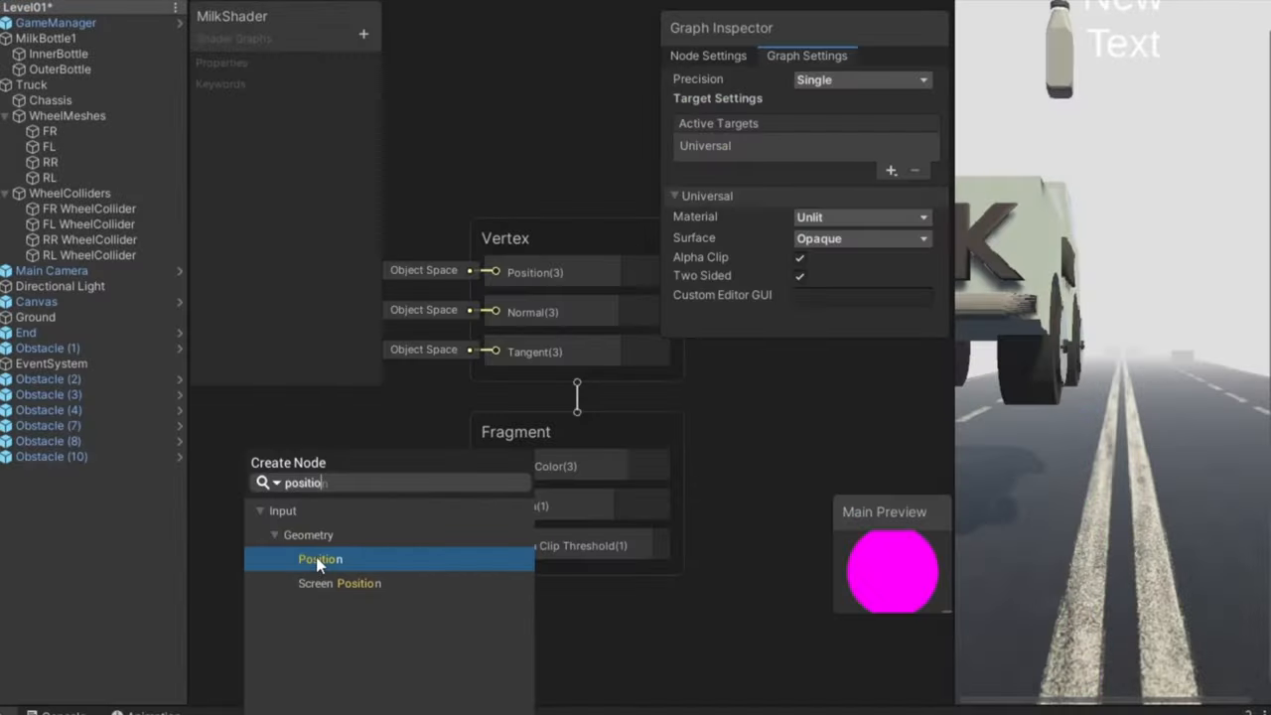
- Add an object-space Position node to the MilkShader graph
click(320, 560)
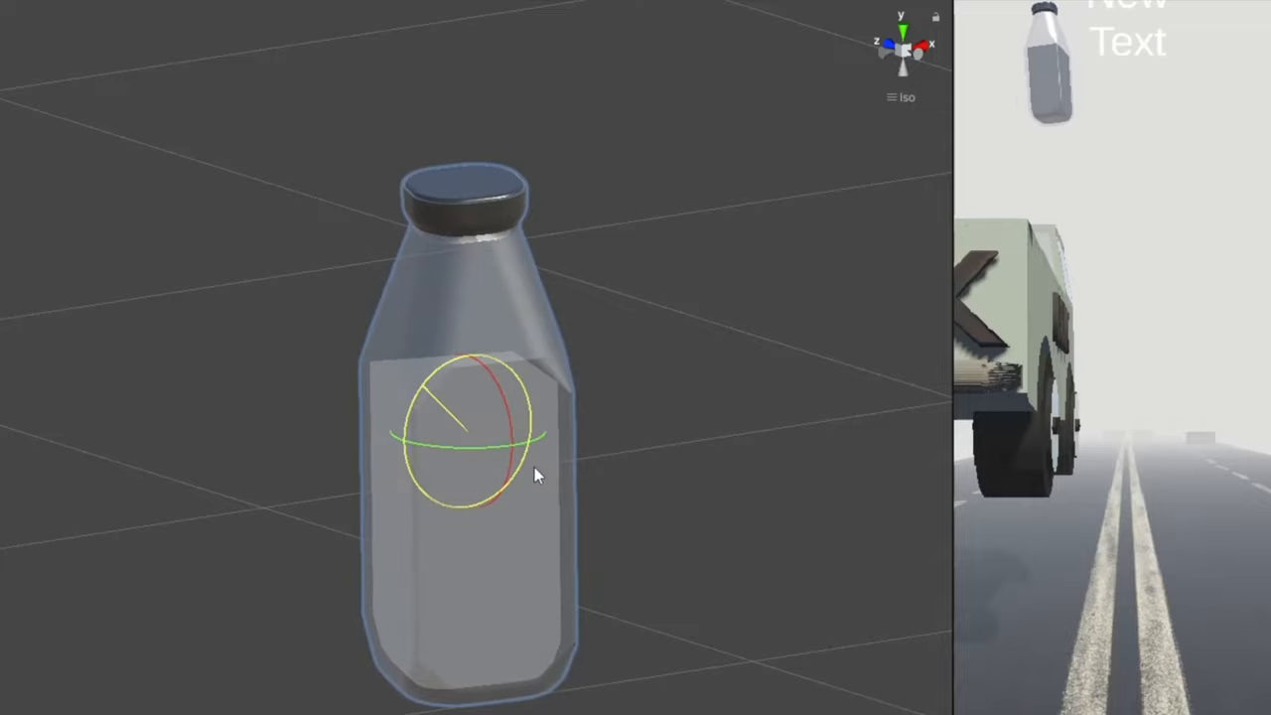
- Rotate the milk bottle to a new orientation with the rotation gizmo
drag(534, 475, 497, 457)
text(box)
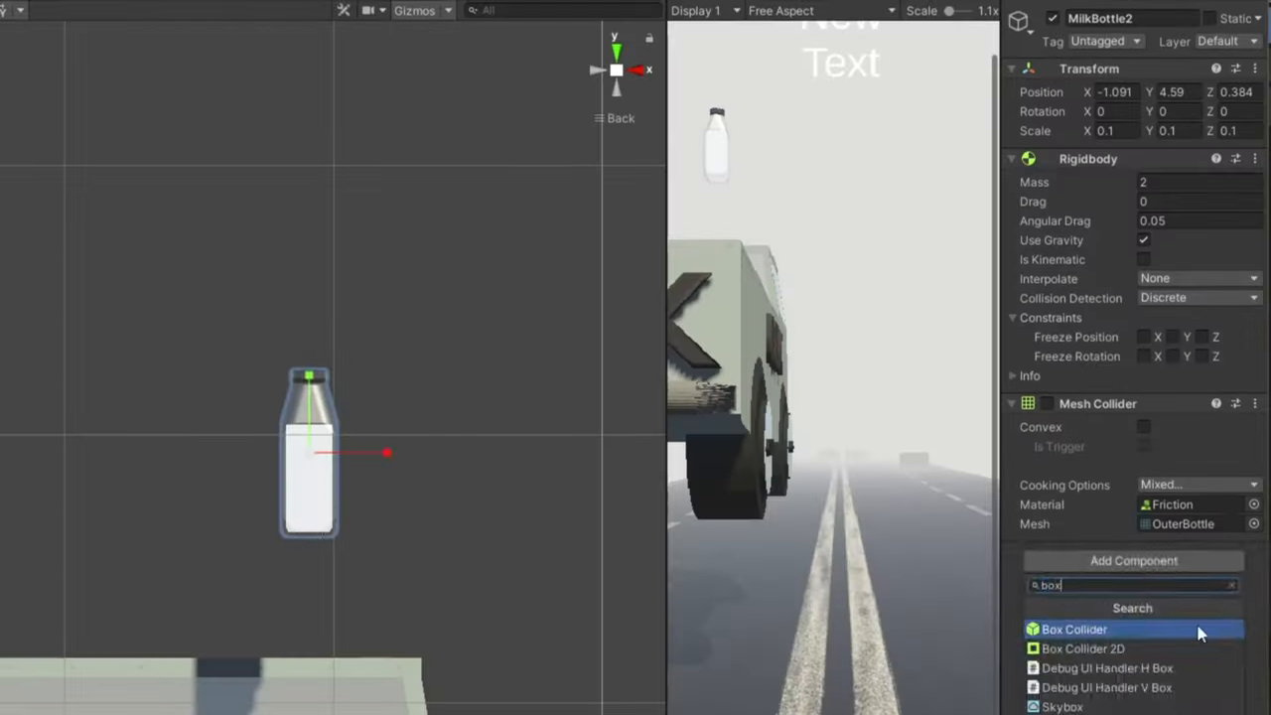
- Add a Box Collider to MilkBottle2 alongside its rigidbody and mesh collider
click(1072, 627)
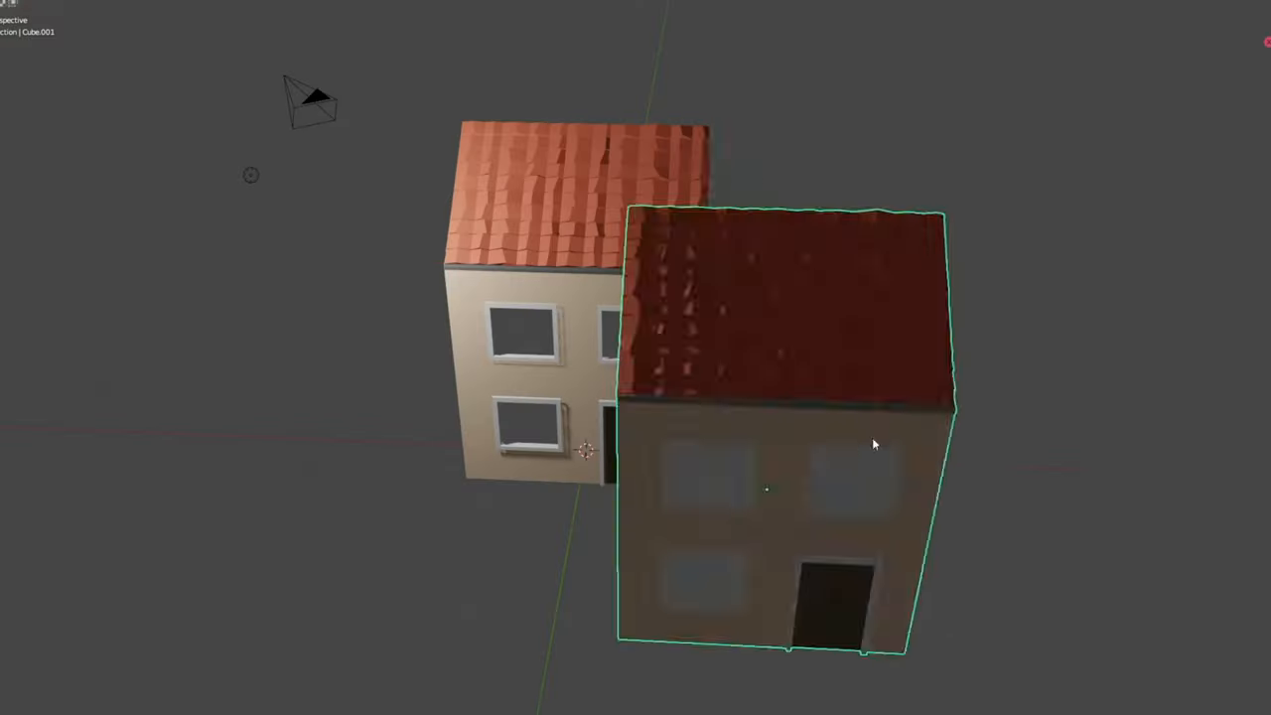
- Move the second house flush against the first to form a terraced pair
drag(873, 445, 1112, 318)
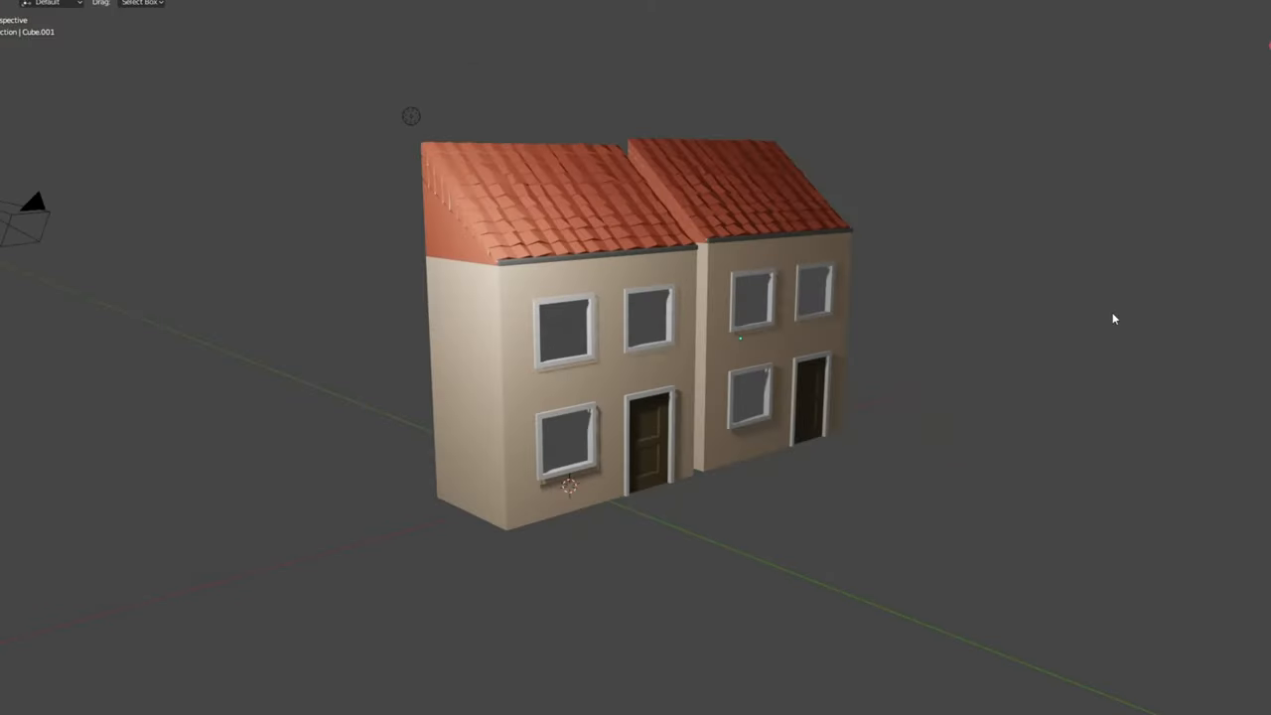